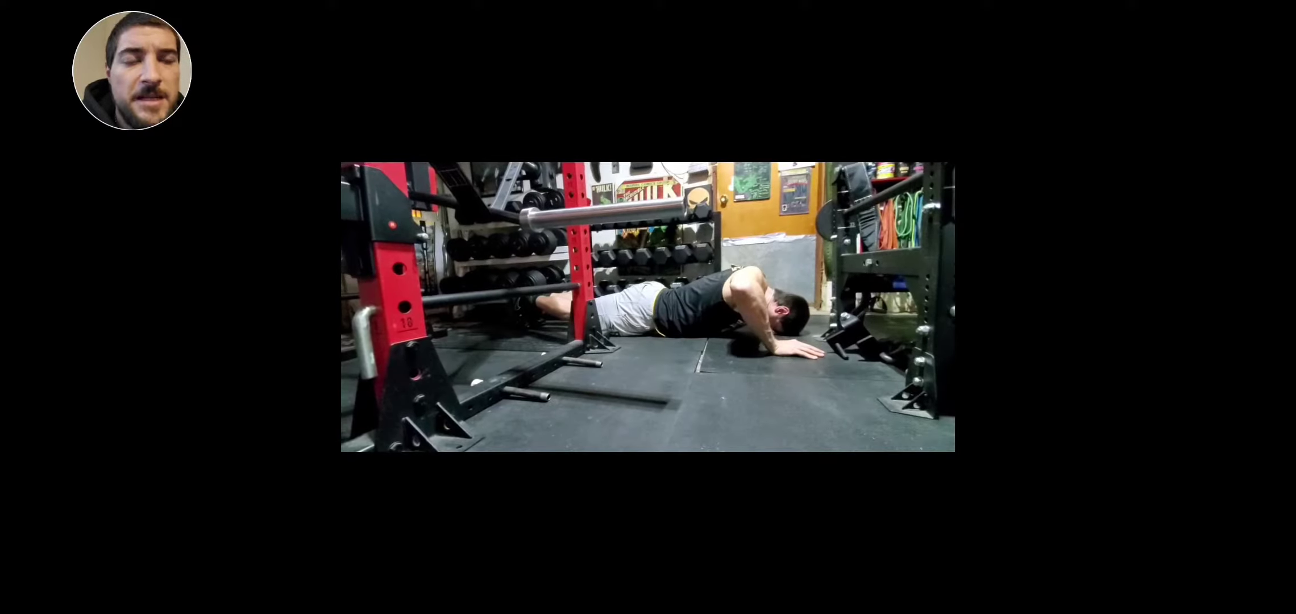
# Pause the mobility test video, then resume playback until the crawling position test
pyautogui.click(648, 307)
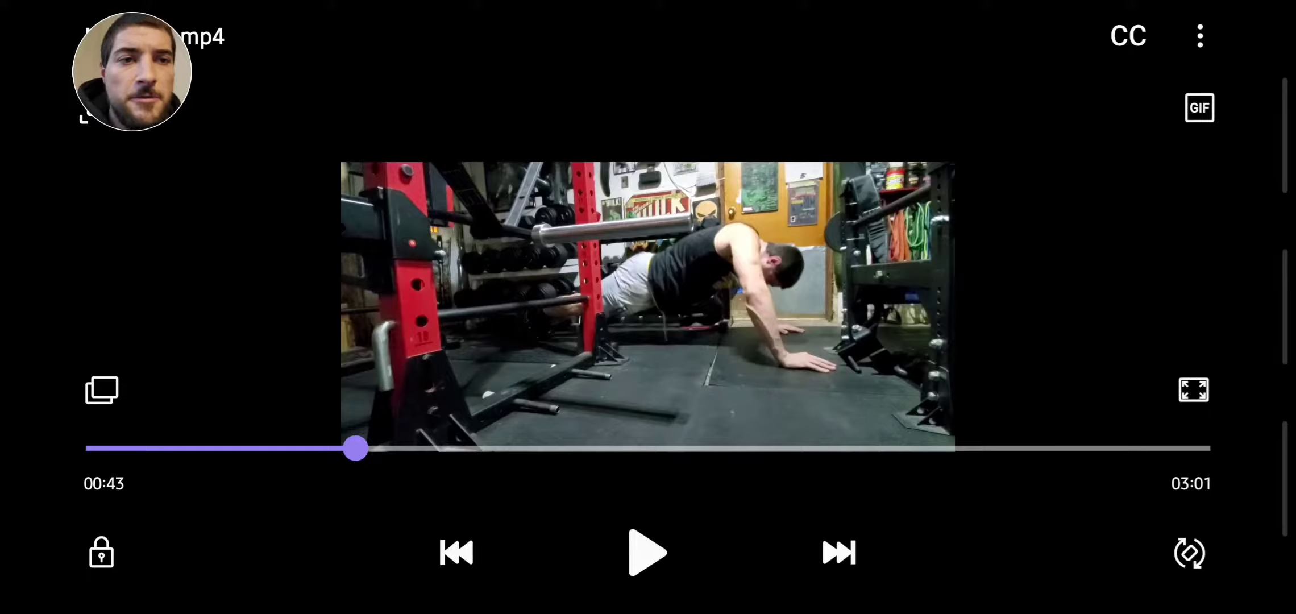
pyautogui.click(647, 552)
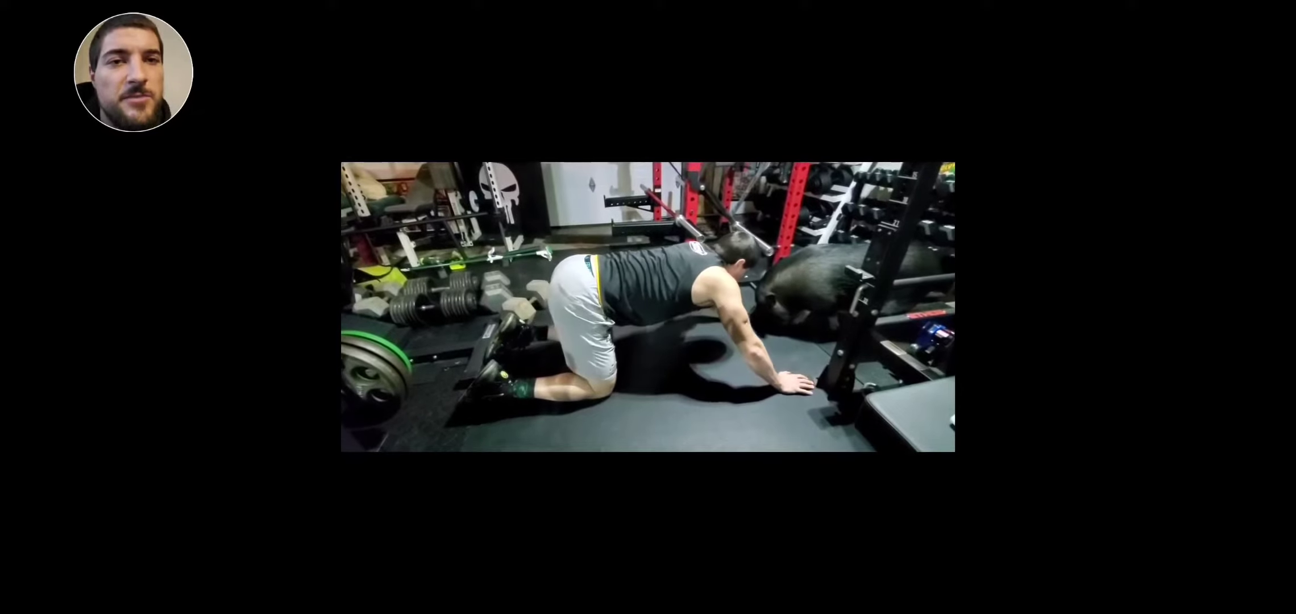
pyautogui.click(647, 307)
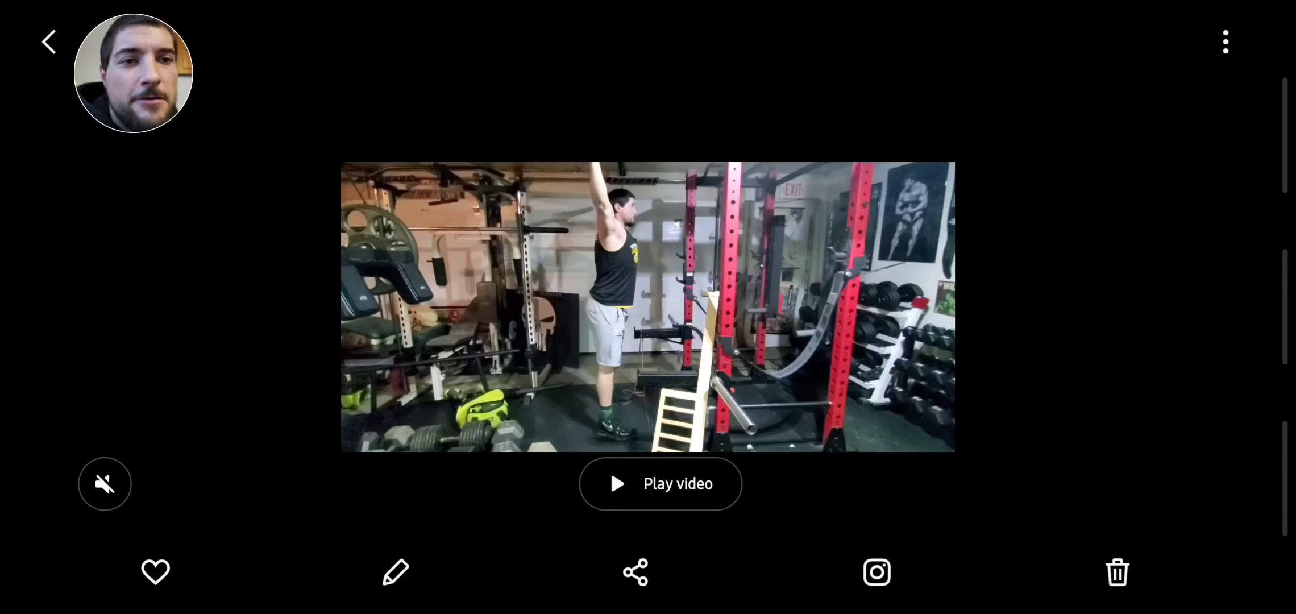